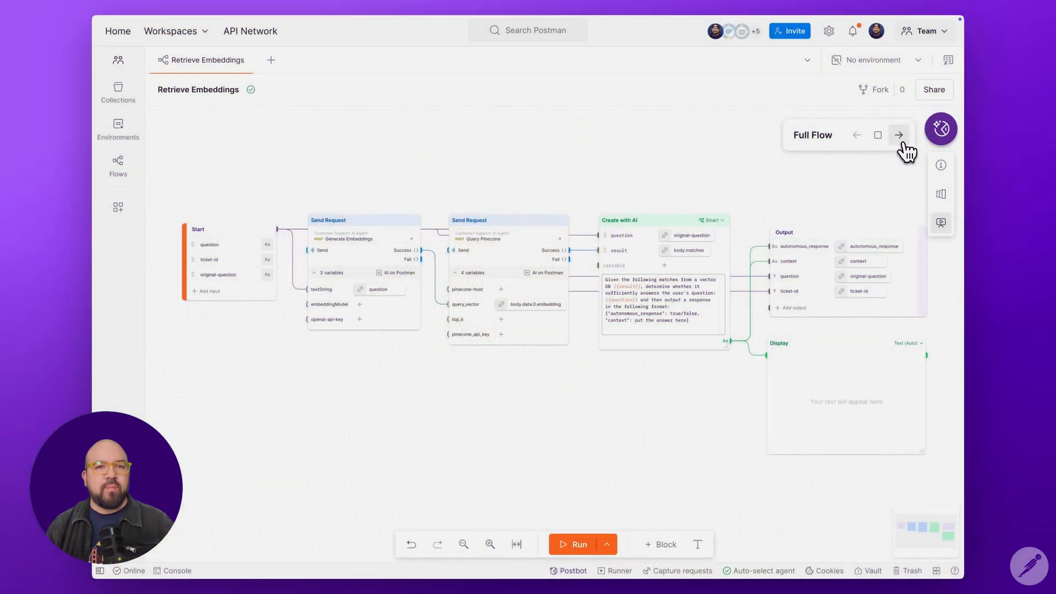
{"action": "mouse_move", "coordinate": [899, 135]}
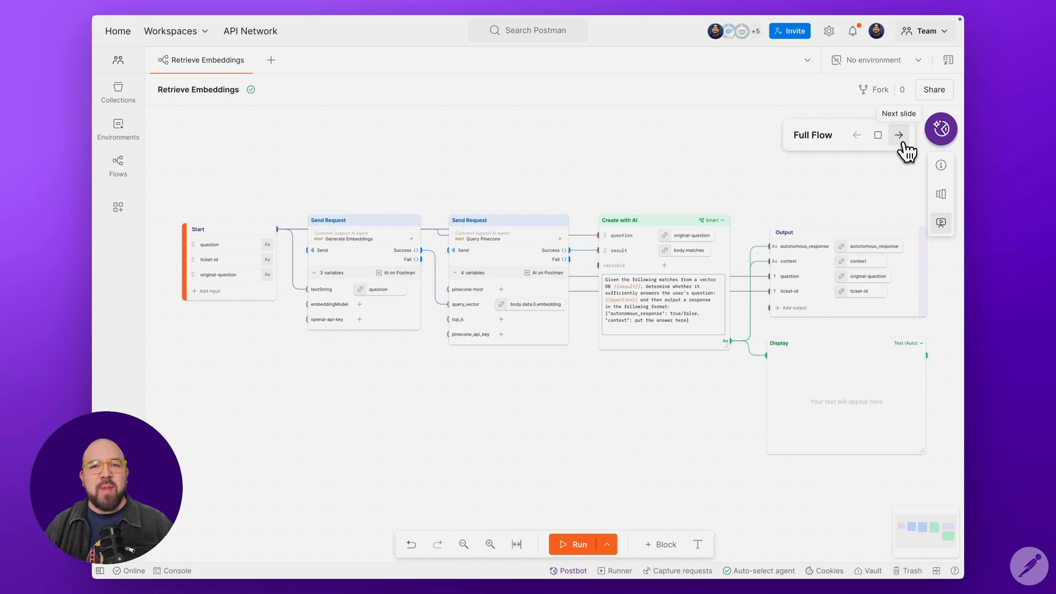
Advance the flow tour from the Full Flow slide to the Generate Embeddings slide.
{"action": "left_click", "coordinate": [899, 135]}
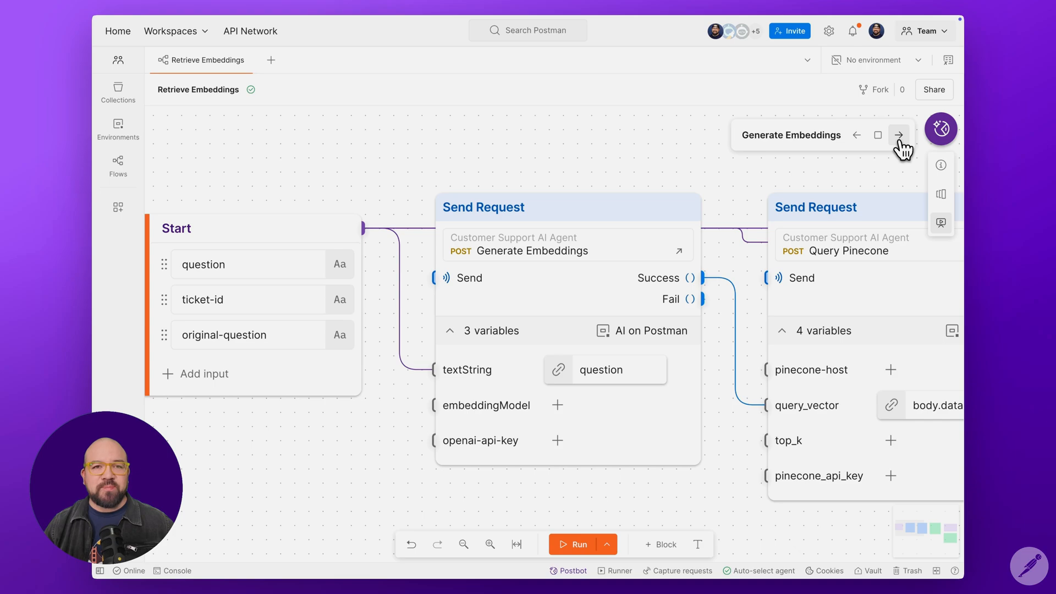
Advance the tour to the Vector Search slide showing the Query Pinecone request.
{"action": "left_click", "coordinate": [898, 135]}
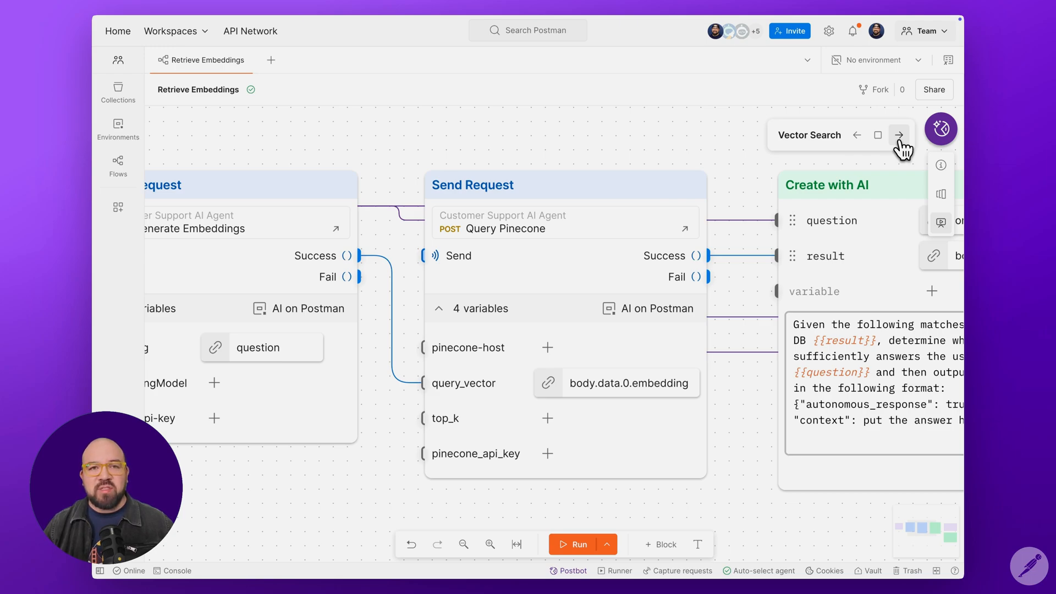
Advance the tour through the remaining slides back to the whole flow.
{"action": "left_click", "coordinate": [899, 135]}
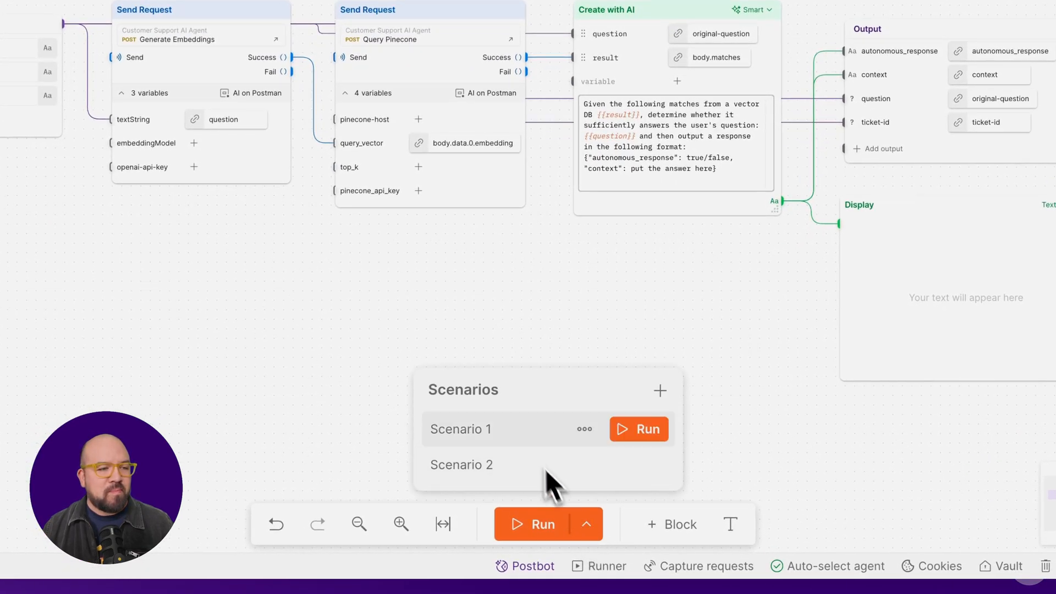
Run Scenario 1 and advance the tour to the Display Block slide showing autonomous_response false.
{"action": "left_click", "coordinate": [461, 429]}
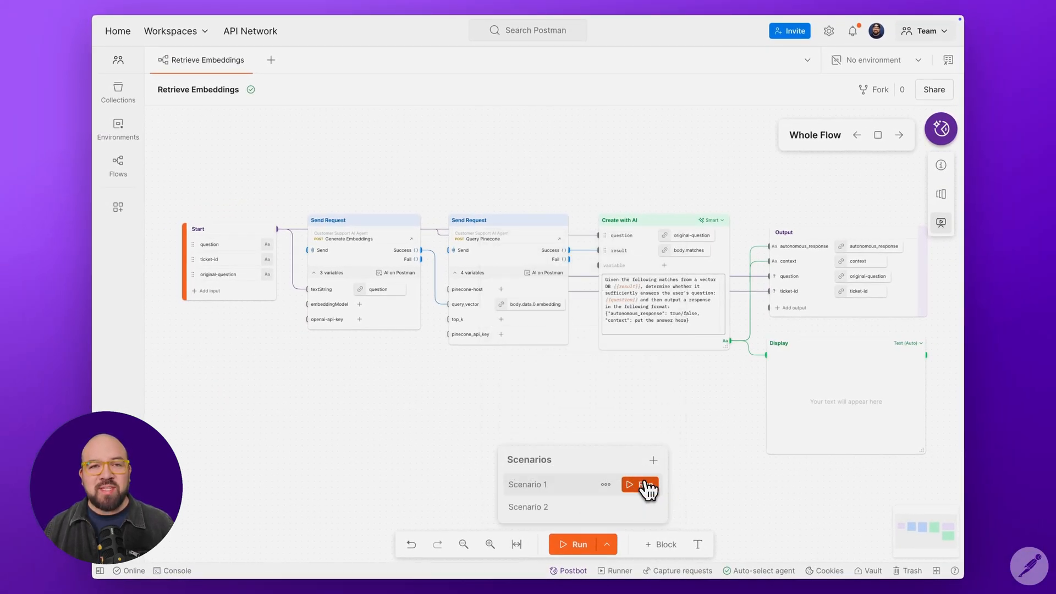
{"action": "left_click", "coordinate": [640, 485]}
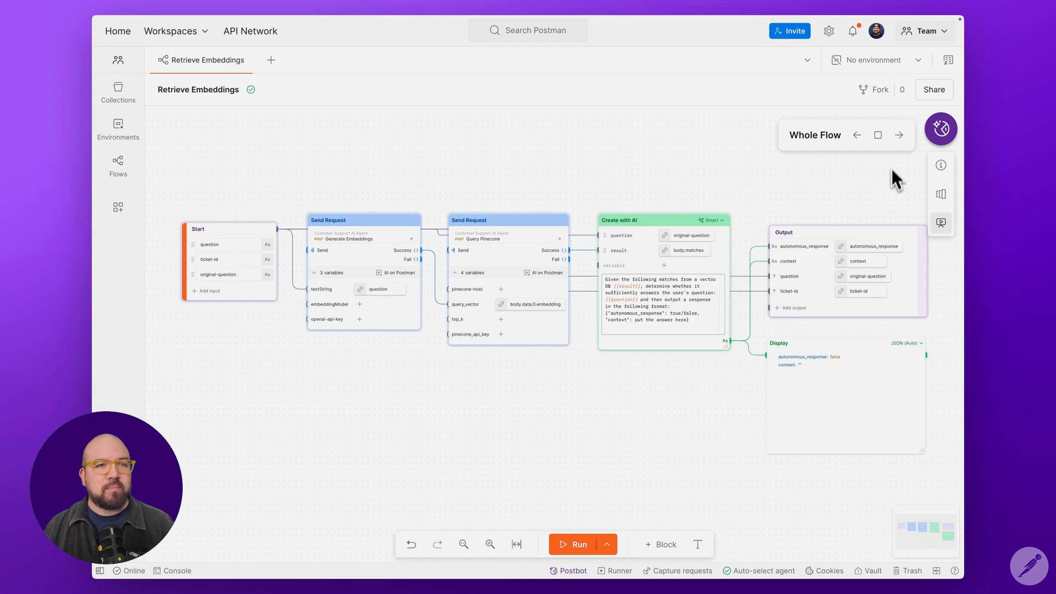
{"action": "left_click", "coordinate": [898, 135]}
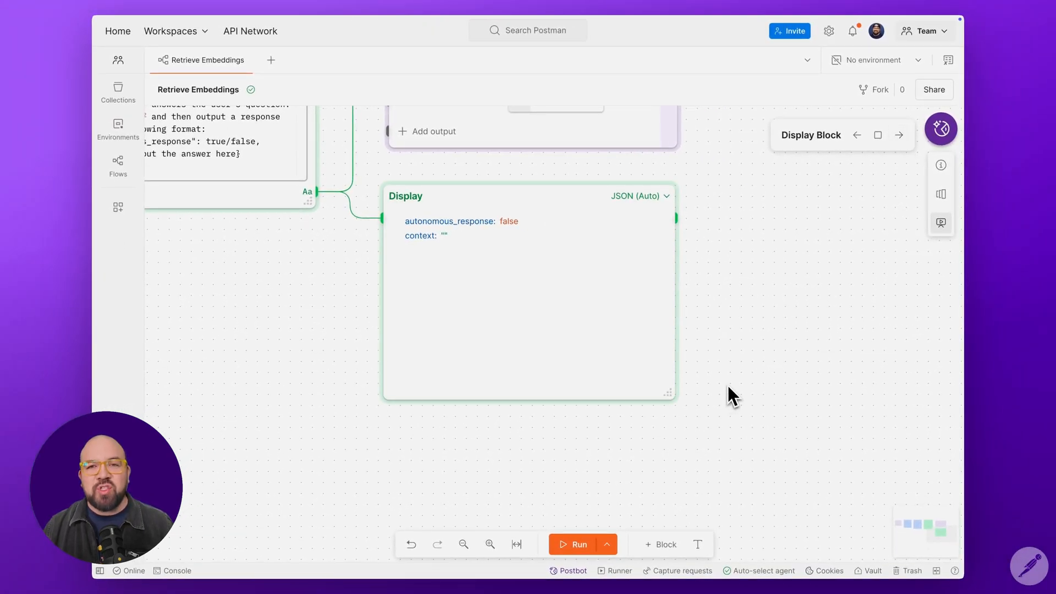
Run Scenario 2, yielding autonomous_response true, and advance the tour to the Output slide.
{"action": "left_click", "coordinate": [606, 544]}
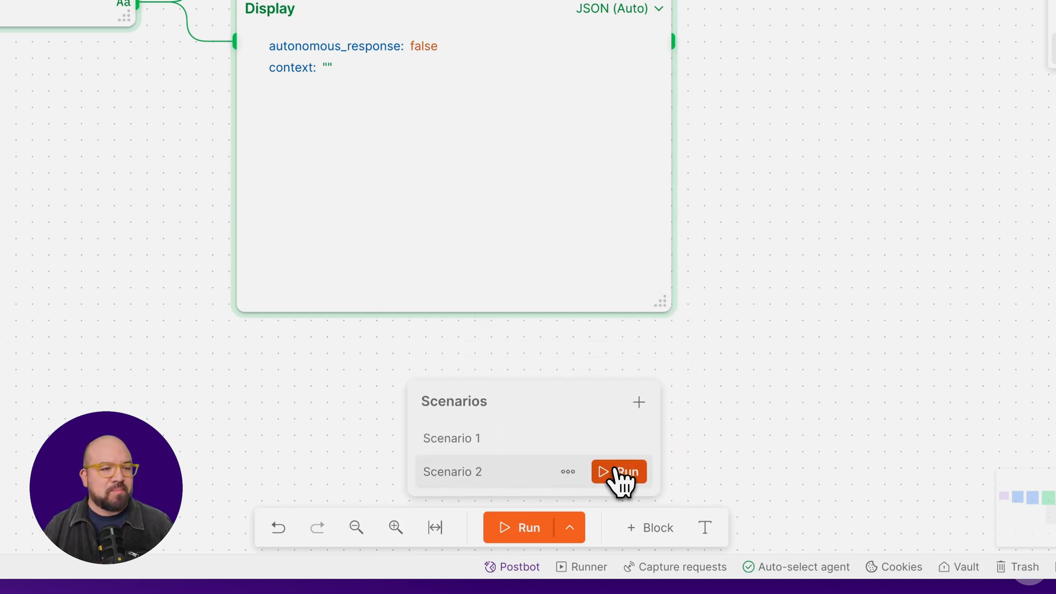
{"action": "left_click", "coordinate": [619, 471]}
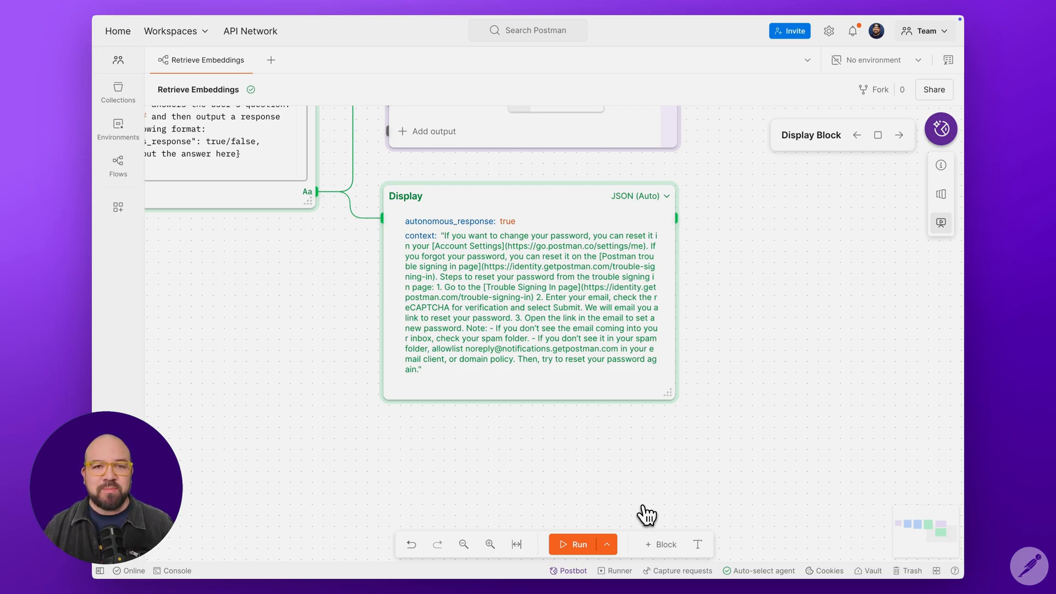
{"action": "left_click", "coordinate": [898, 135]}
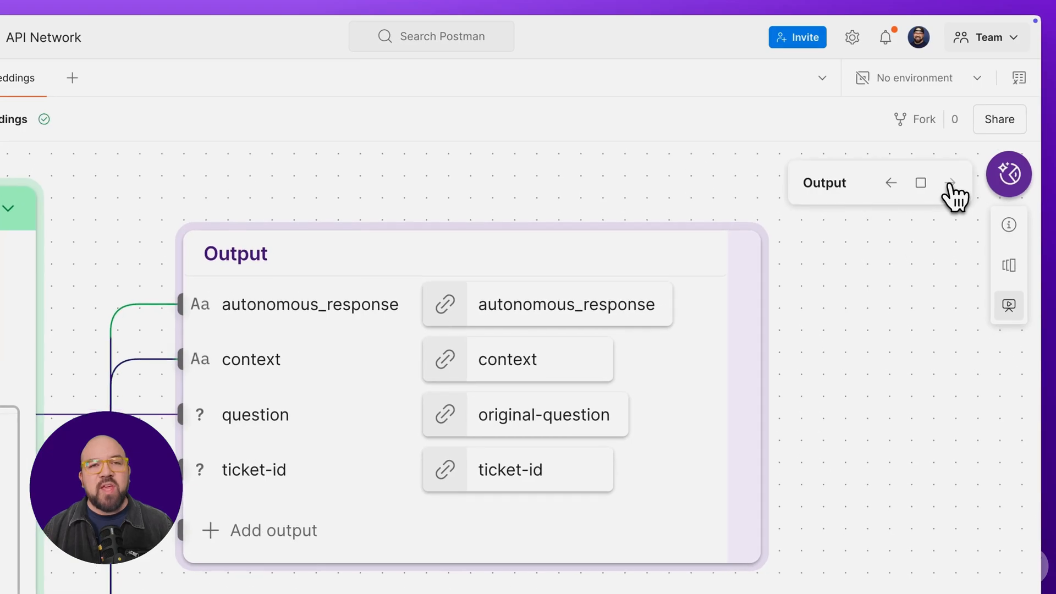